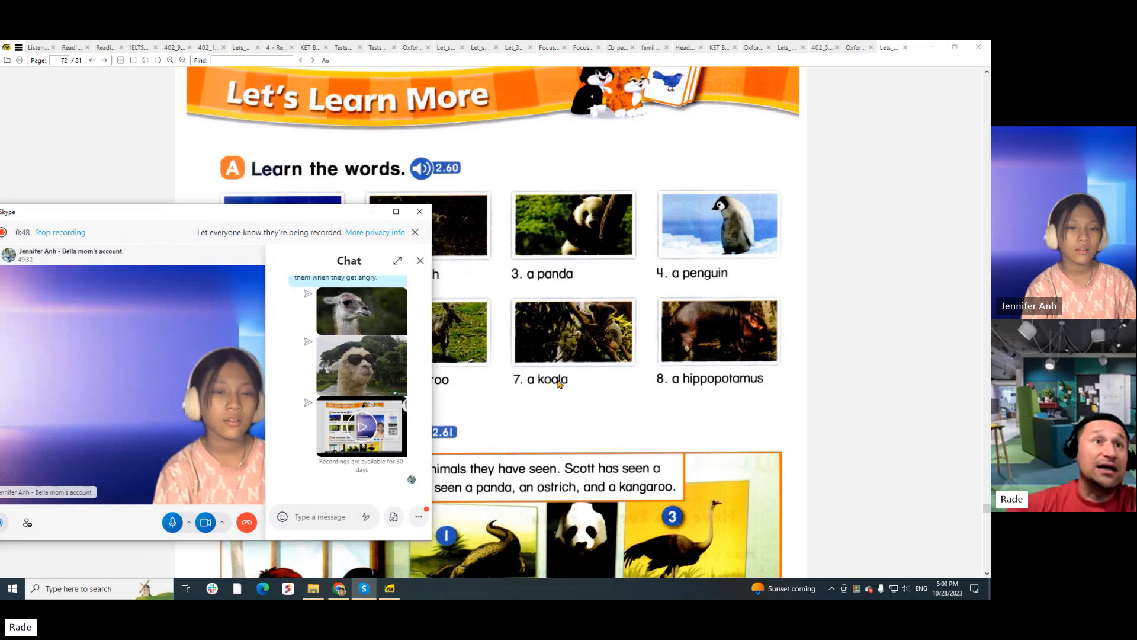
{"action": "mouse_move", "coordinate": [630, 379]}
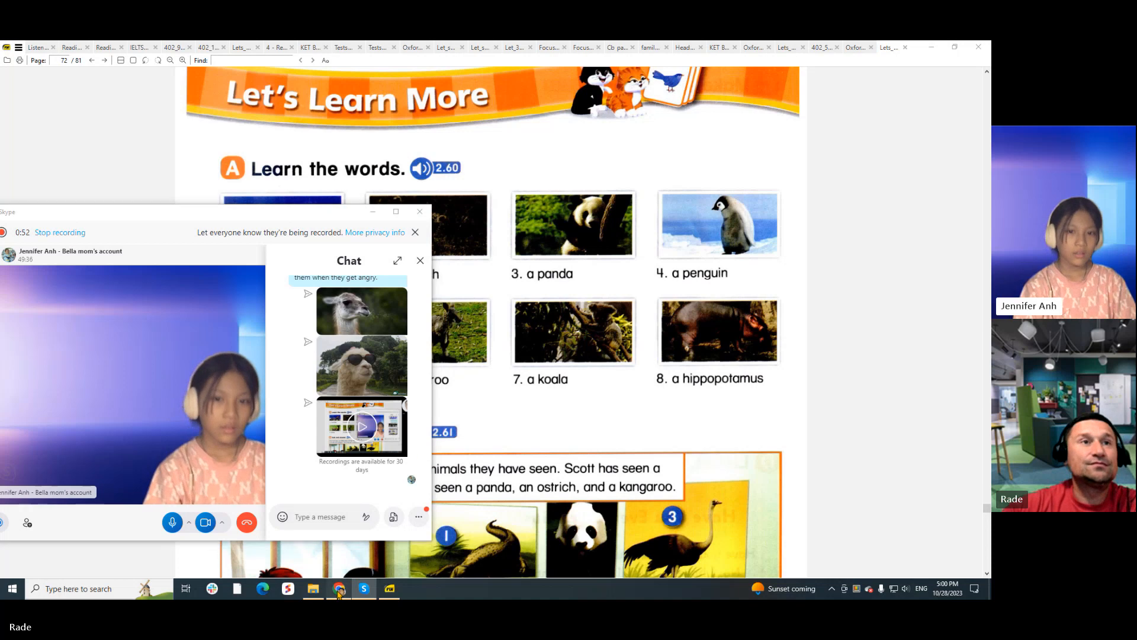
Switch to Chrome and search Google for 'koala' images of koalas eating.
{"action": "left_click", "coordinate": [337, 588]}
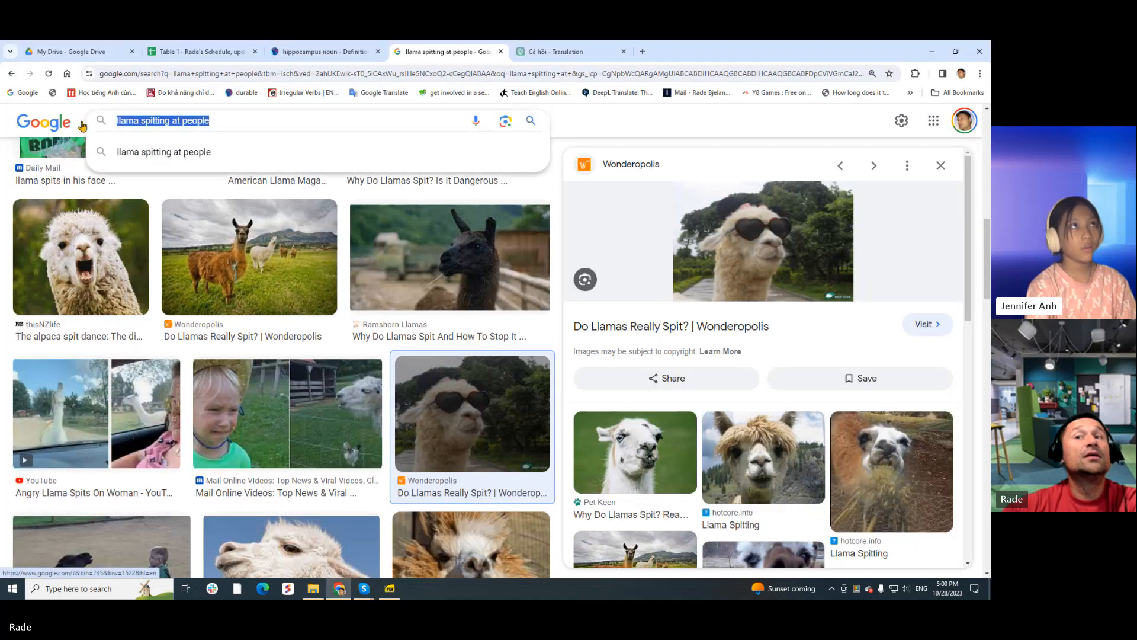
{"action": "type", "text": "koalas eating"}
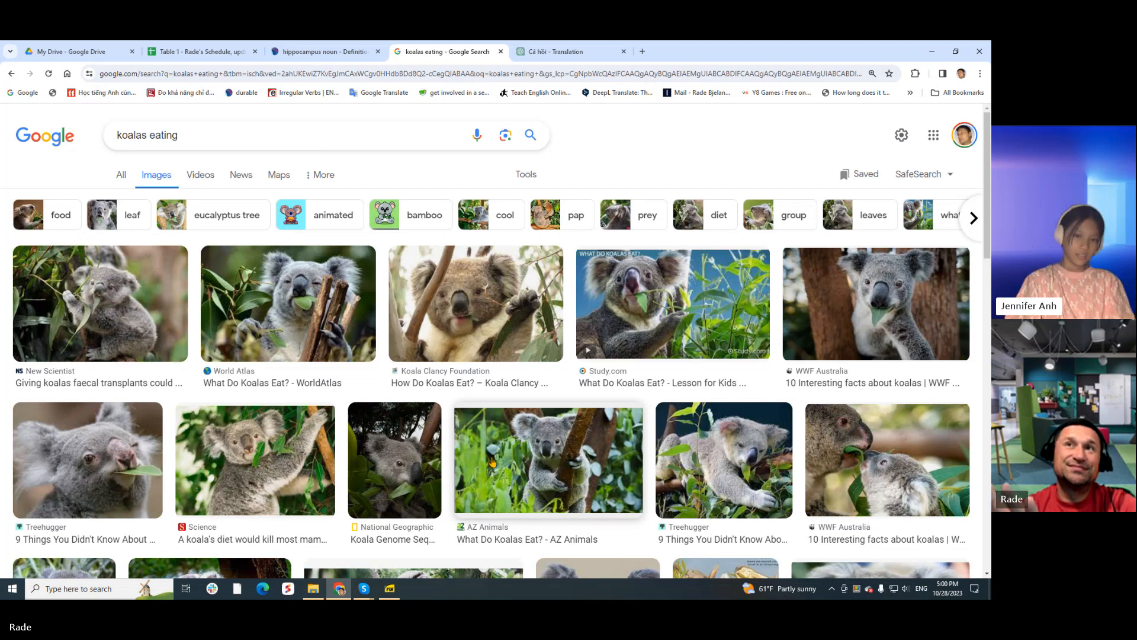
Scroll the koala image results toward the Study.com 'What Do Koalas Eat?' video.
{"action": "scroll", "scroll_direction": "down", "scroll_amount": 3}
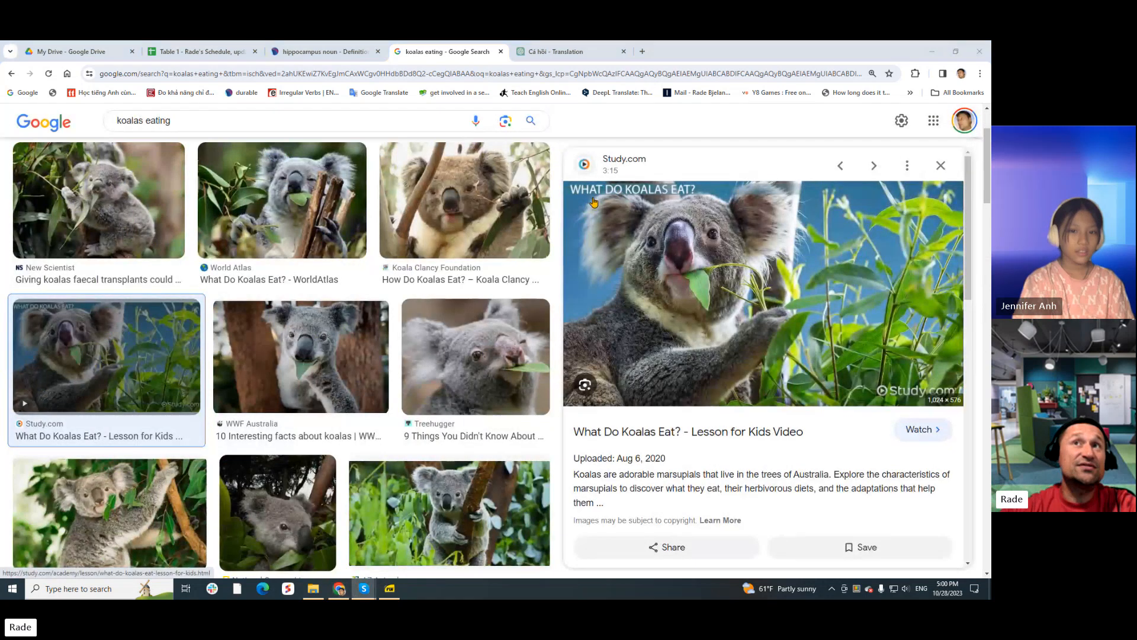
{"action": "mouse_move", "coordinate": [680, 198]}
{"action": "type", "text": " e"}
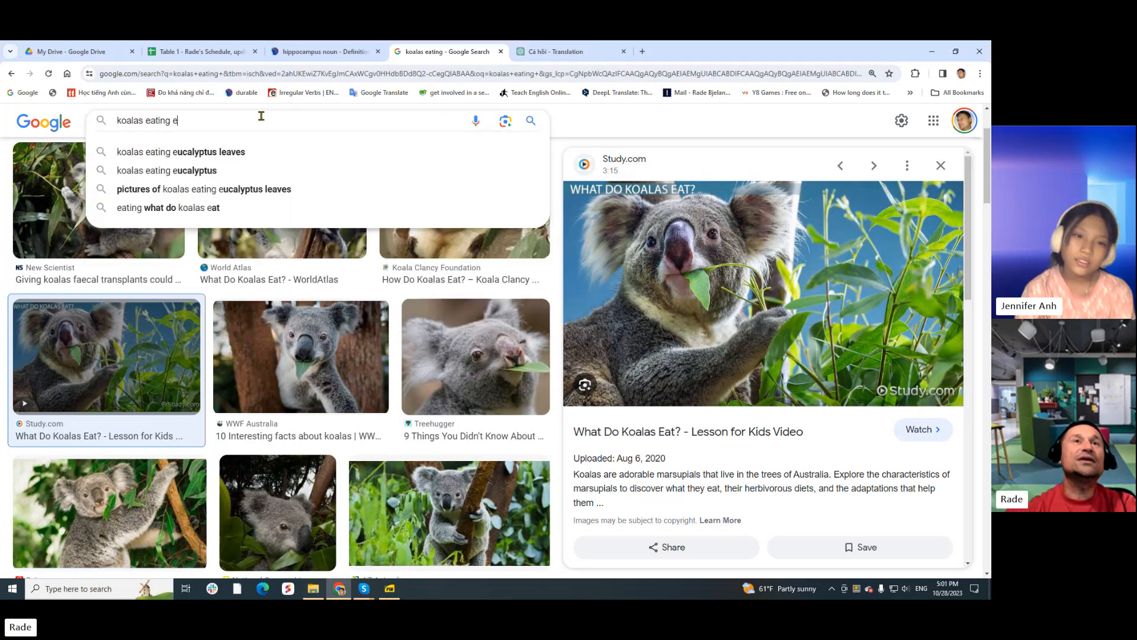
Search 'koalas eating eucalyptus leaves' and select 'eucalyptus' in the query.
{"action": "left_click", "coordinate": [181, 152]}
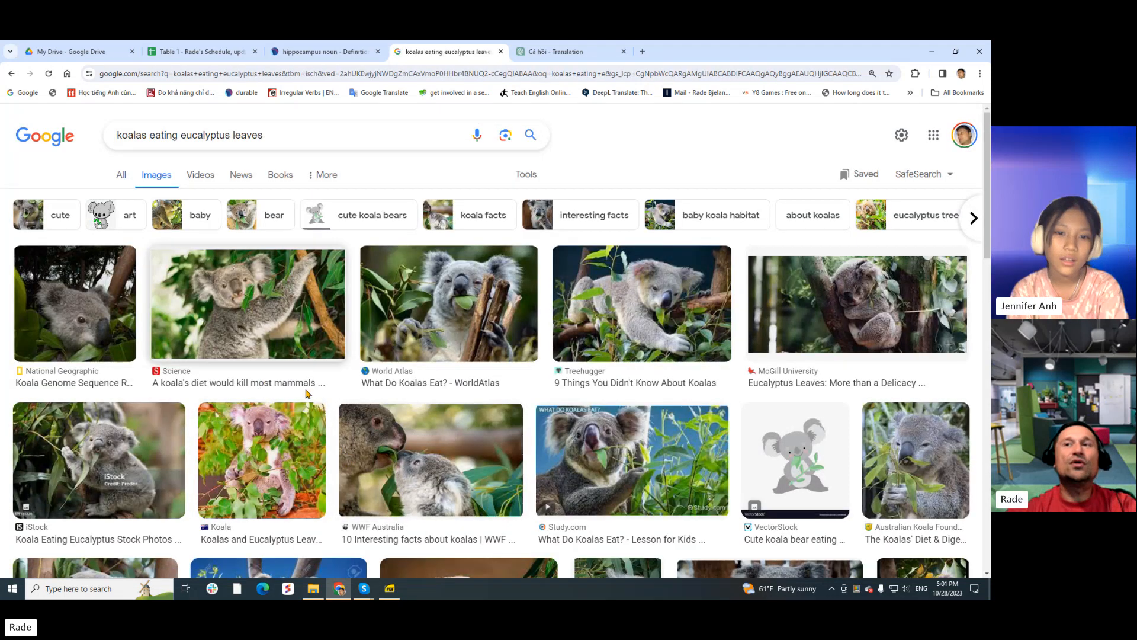
{"action": "double_click", "coordinate": [206, 135]}
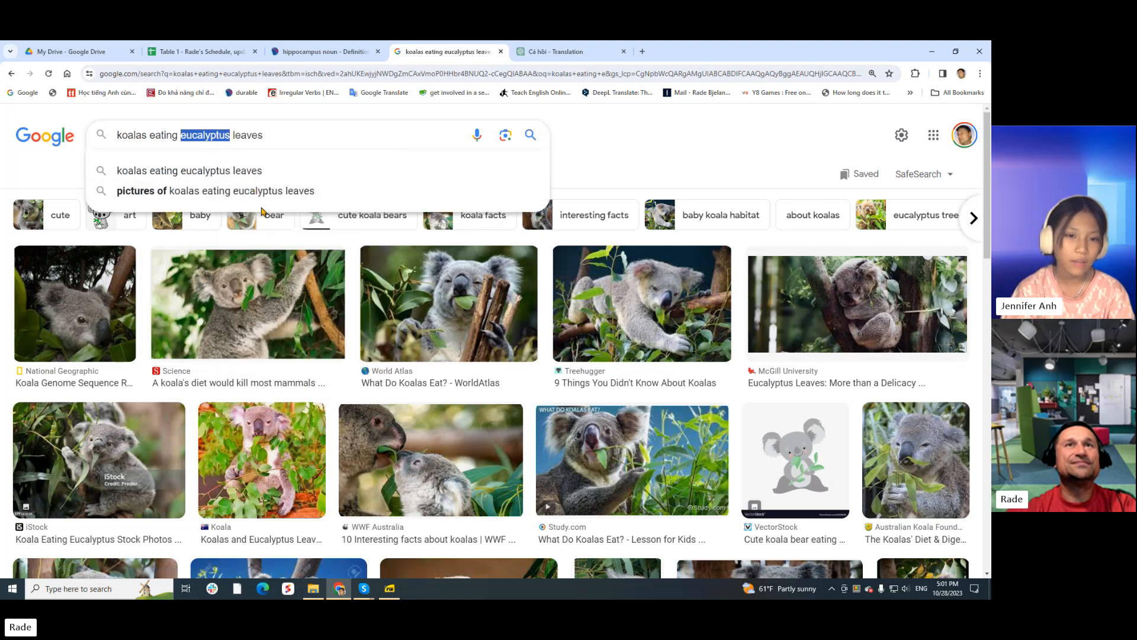
{"action": "left_click", "coordinate": [325, 51]}
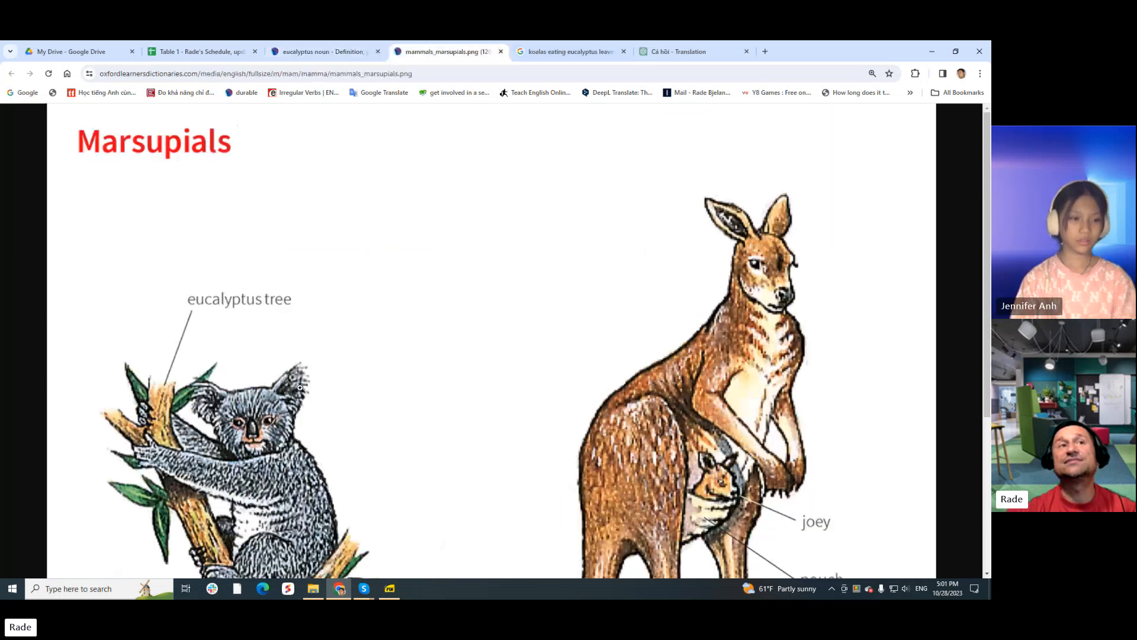
Scroll the Oxford marsupials illustration down to the kangaroo, joey and pouch labels.
{"action": "scroll", "scroll_direction": "down", "scroll_amount": 3}
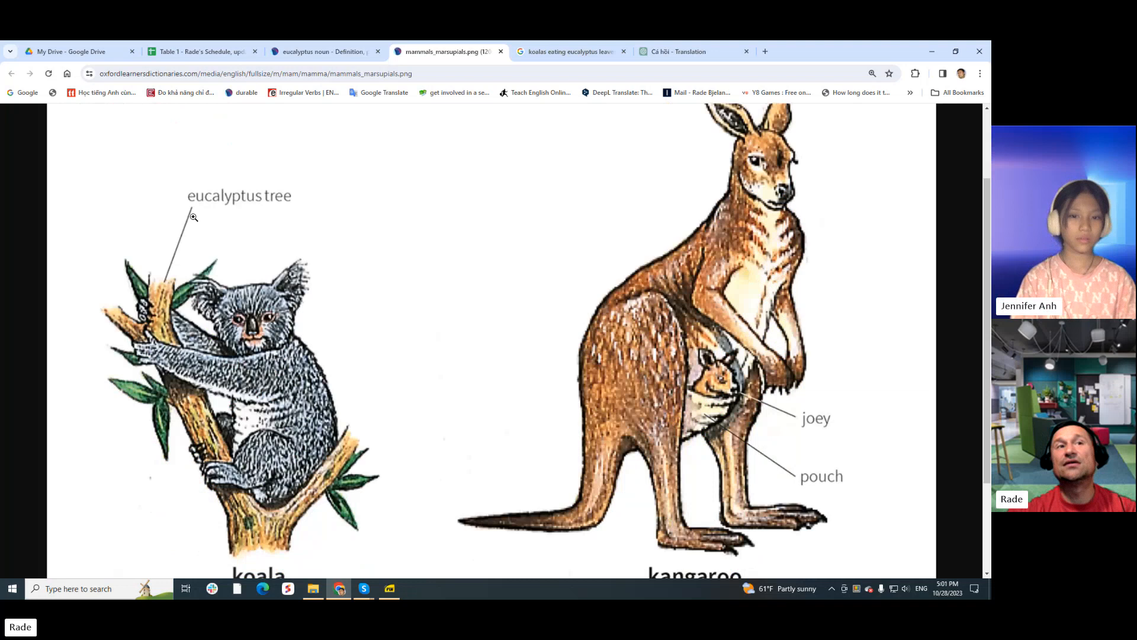
{"action": "mouse_move", "coordinate": [213, 129]}
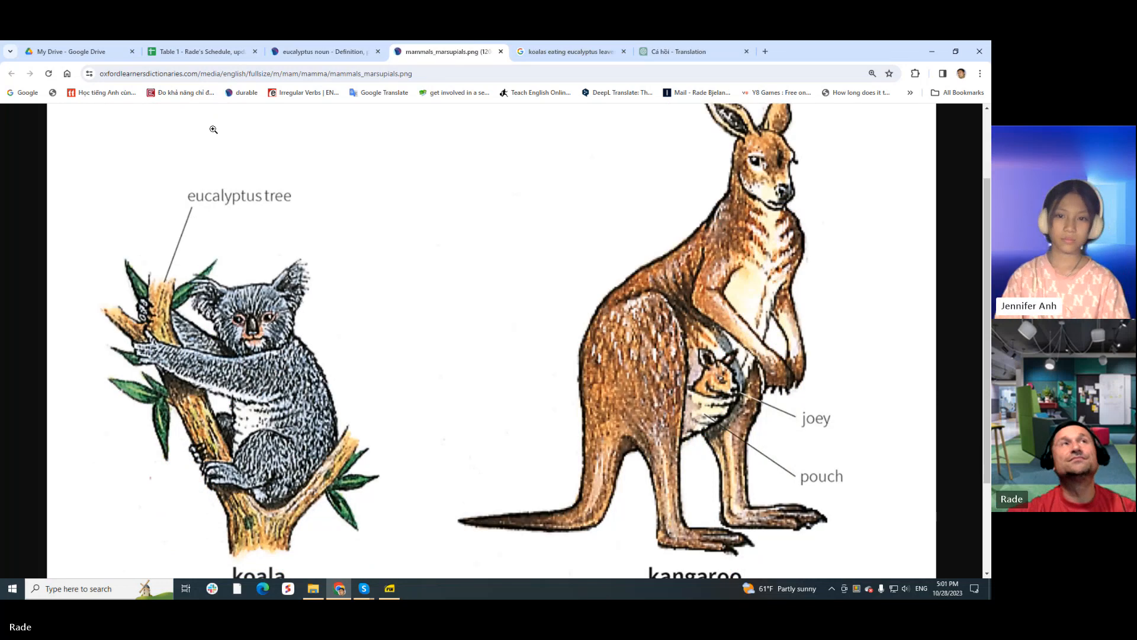